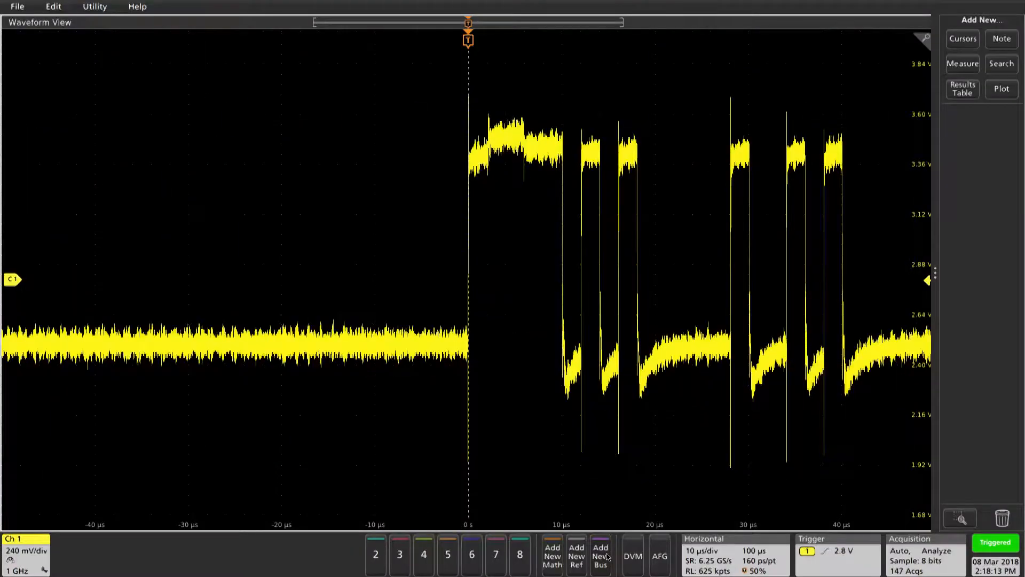
Step: Add Bus 1 and set its protocol to CAN on Ch 1 at 500000 bit rate
left_click(600, 556)
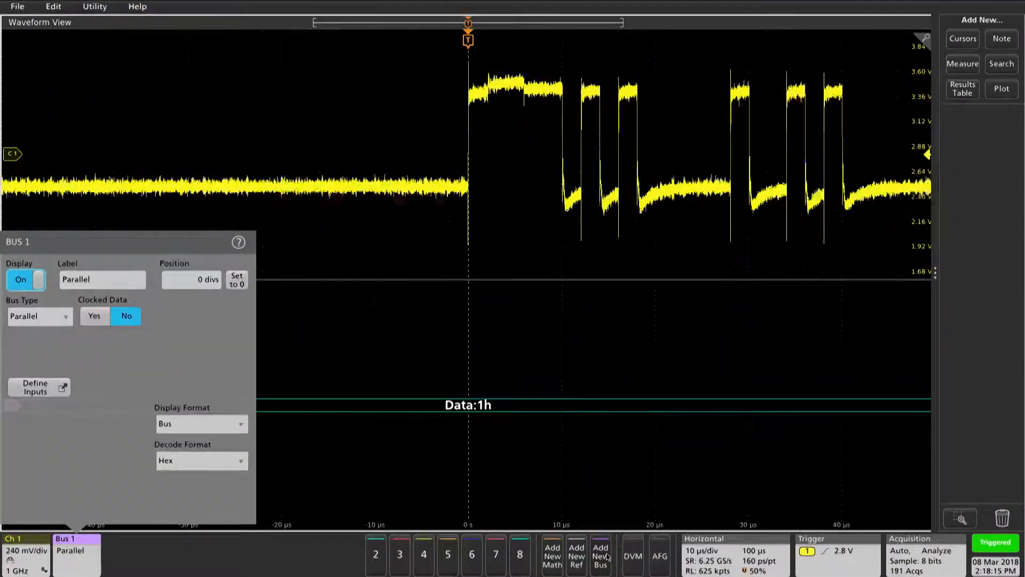
left_click(40, 316)
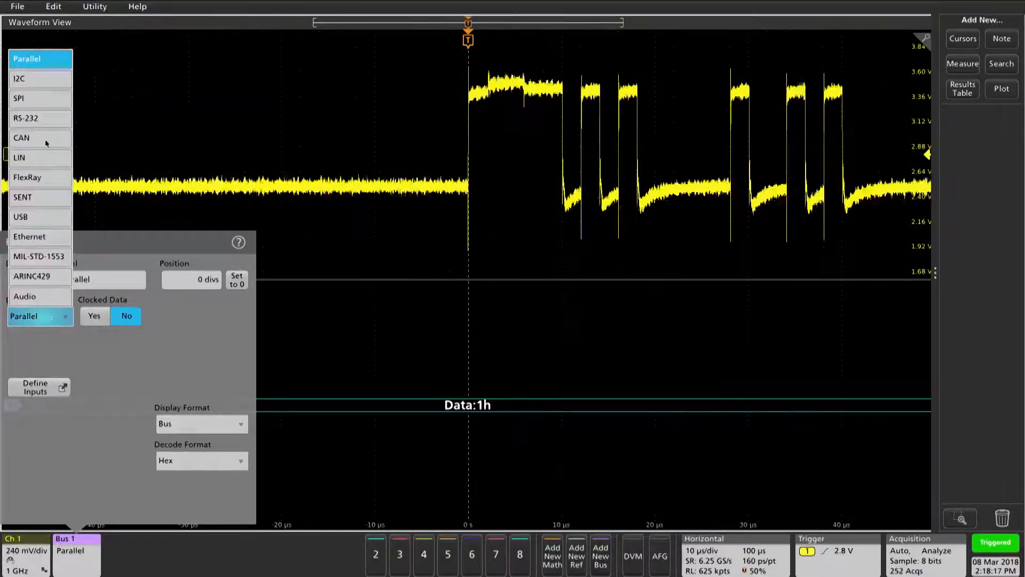
left_click(21, 137)
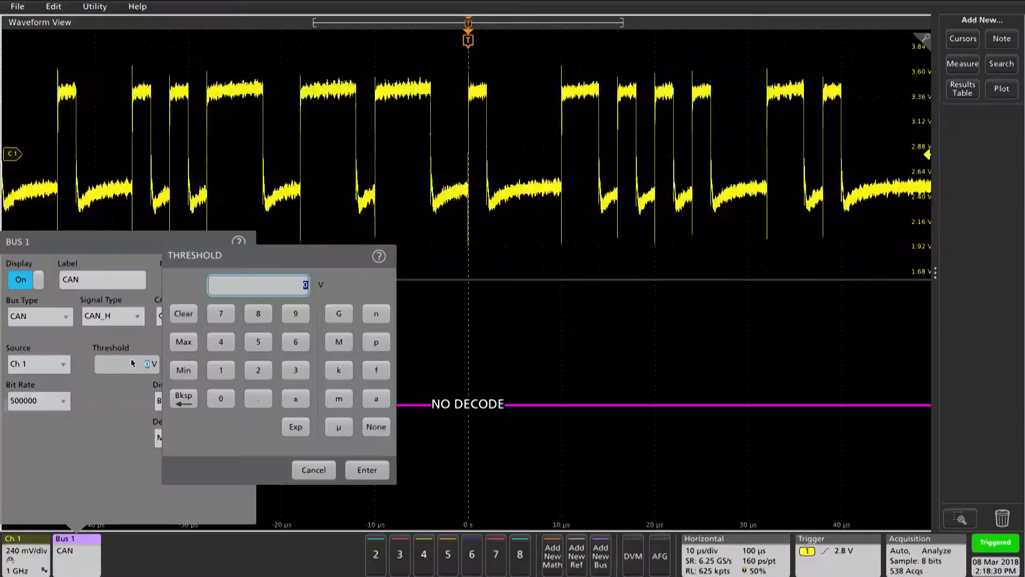
Step: Enter the CAN decode threshold voltage for channel 1 on the keypad
left_click(258, 398)
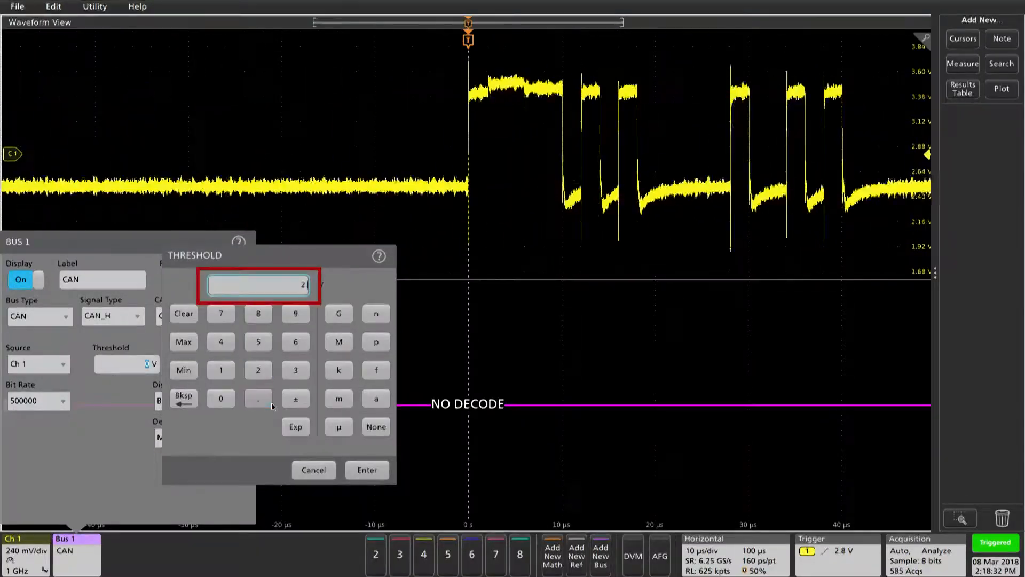
left_click(367, 470)
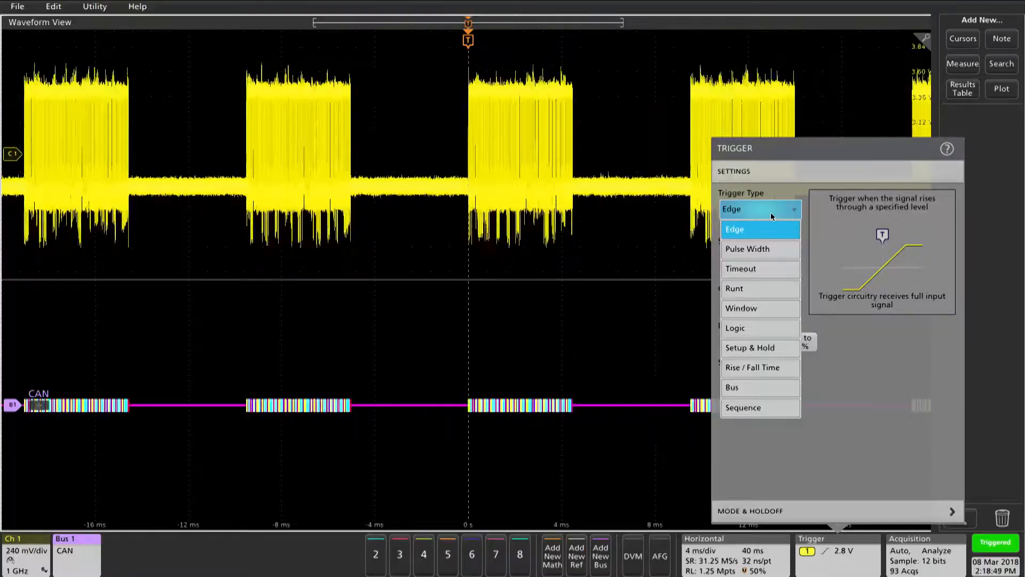
Step: Set the trigger to Bus 1 (CAN) and trigger on the frame Identifier
left_click(731, 387)
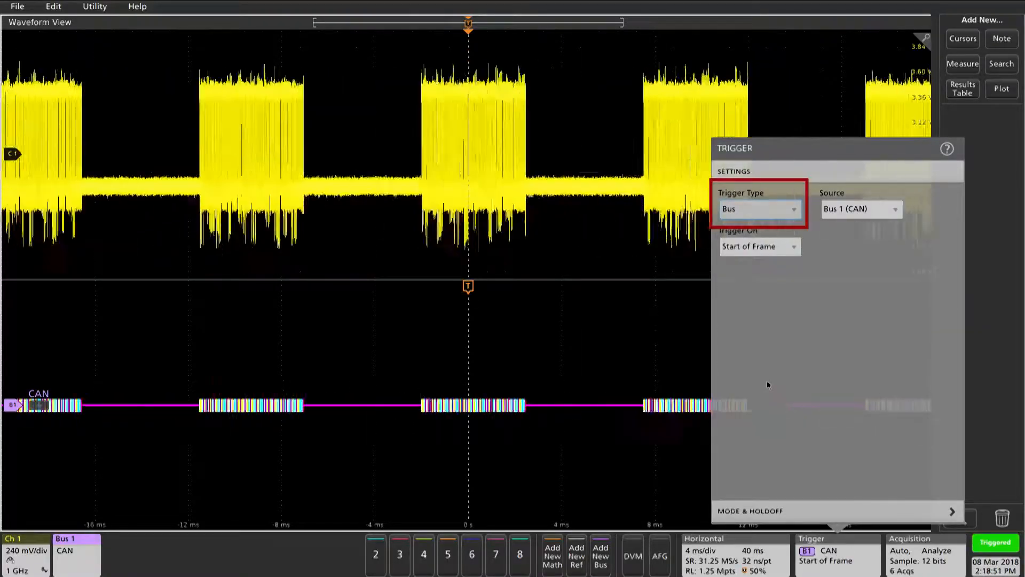
left_click(760, 245)
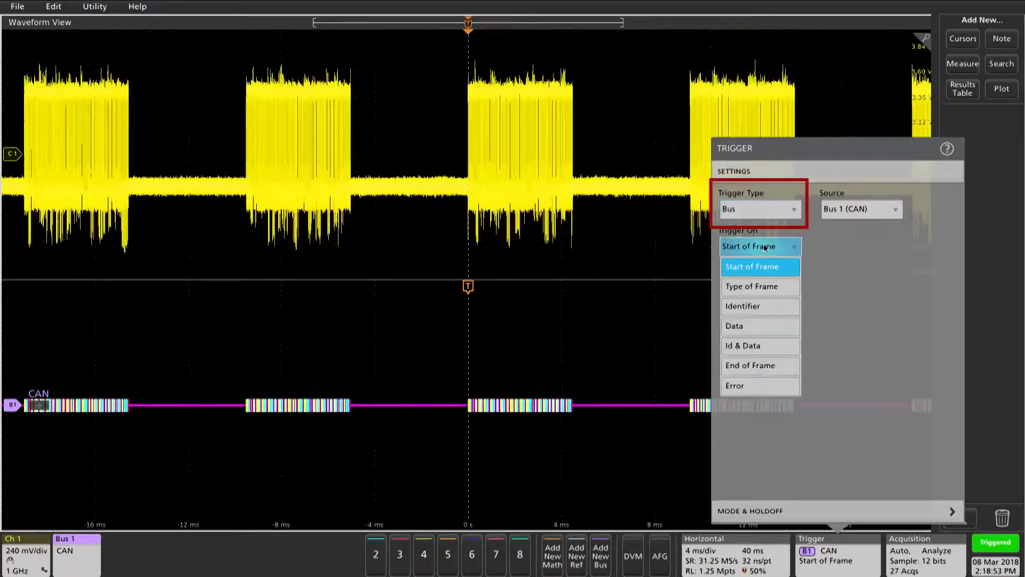
left_click(743, 305)
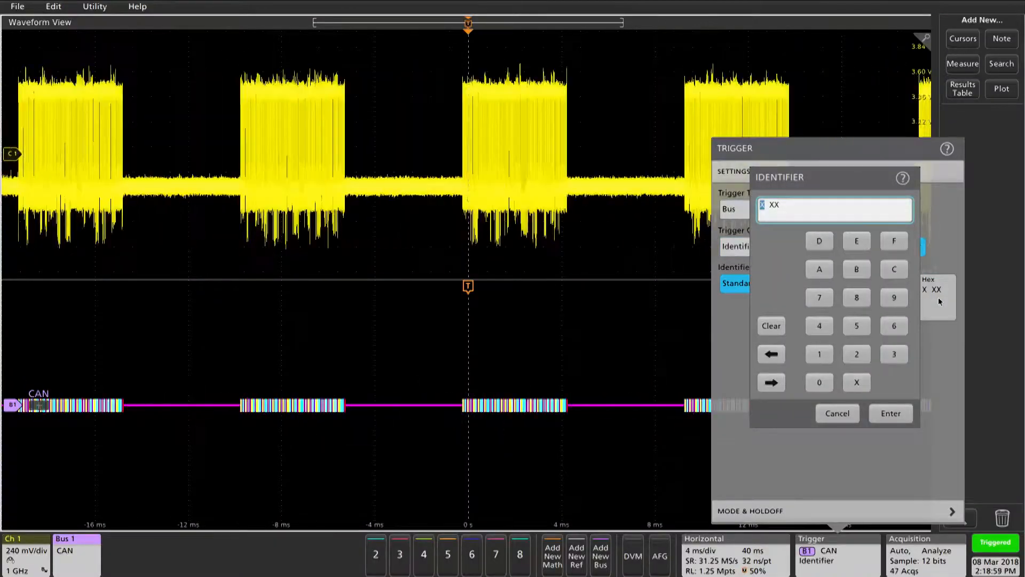
Step: Enter 519 hex as the CAN trigger identifier
left_click(856, 326)
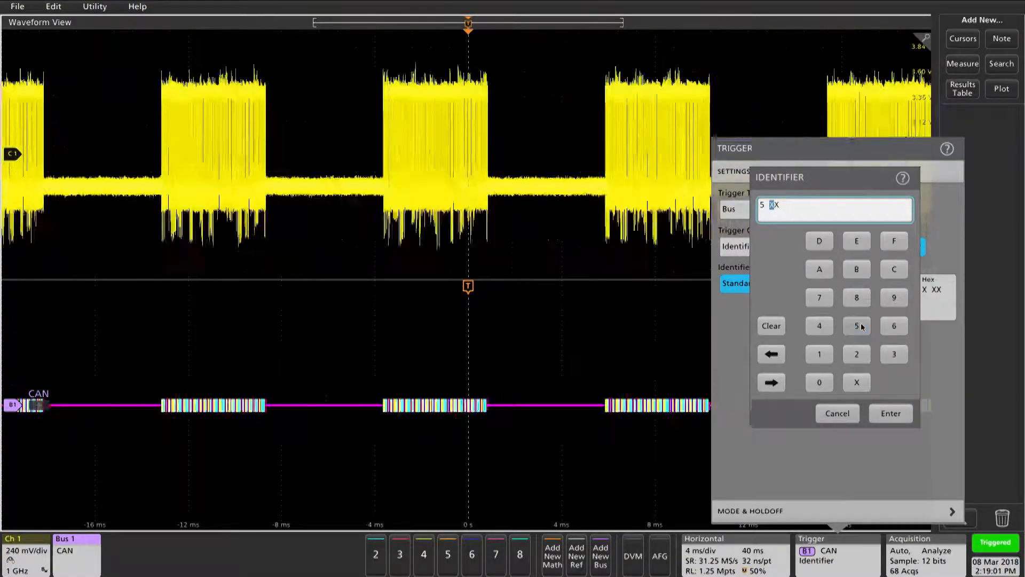
left_click(819, 354)
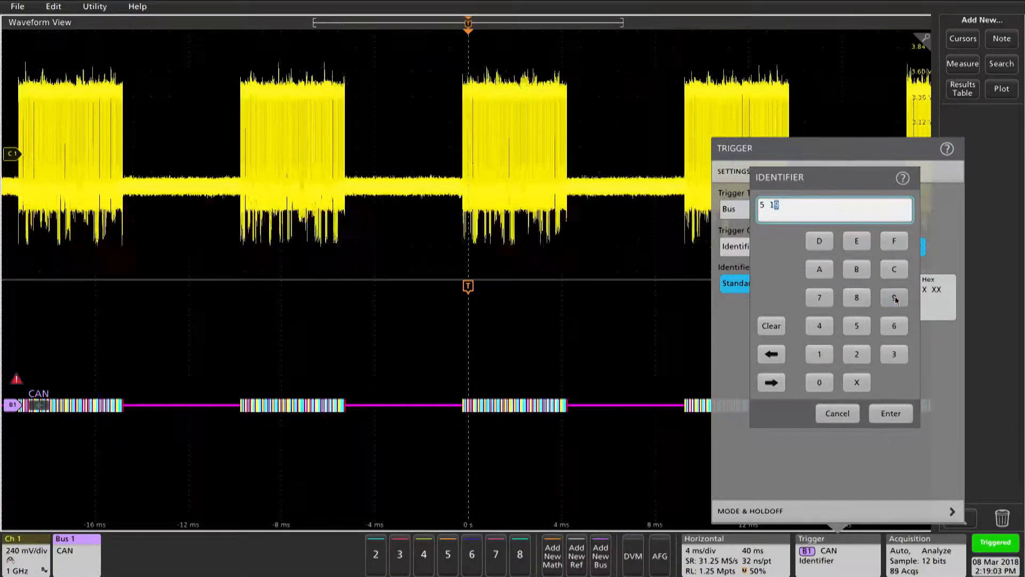
left_click(891, 412)
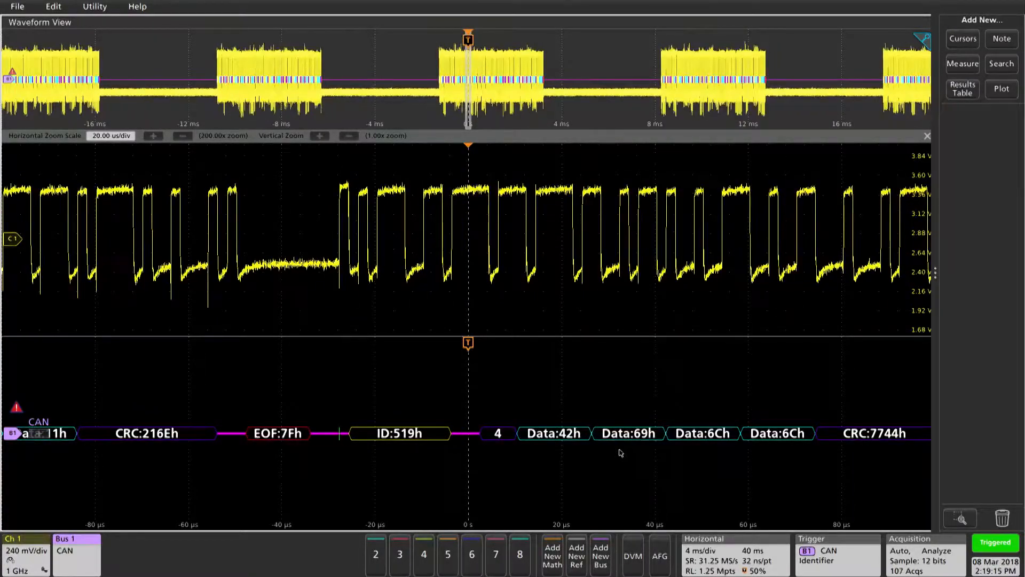
Step: Add a Bus Decode Results table listing the CAN frames' IDs, data bytes and CRCs
left_click(963, 89)
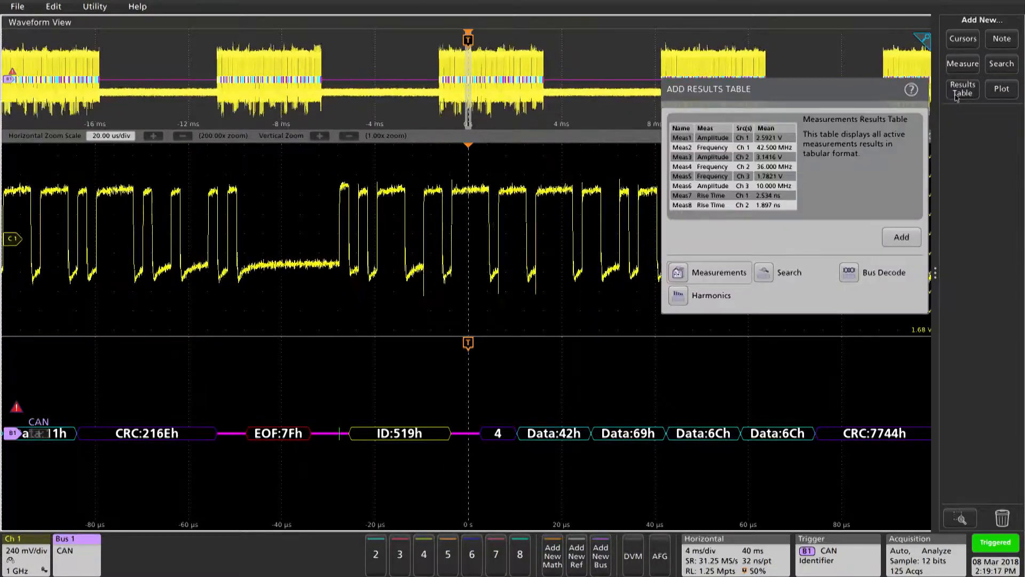
left_click(880, 272)
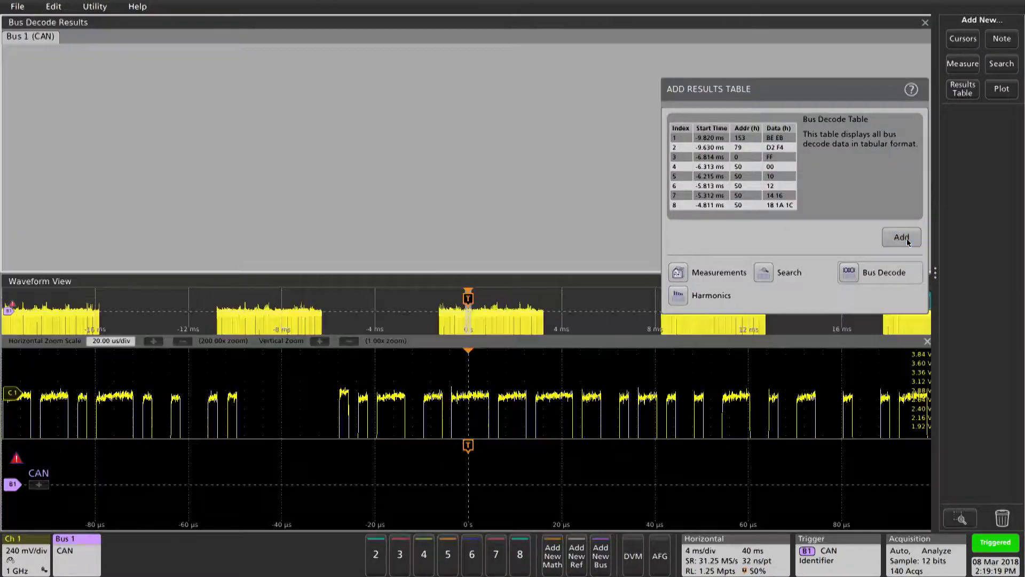
left_click(901, 237)
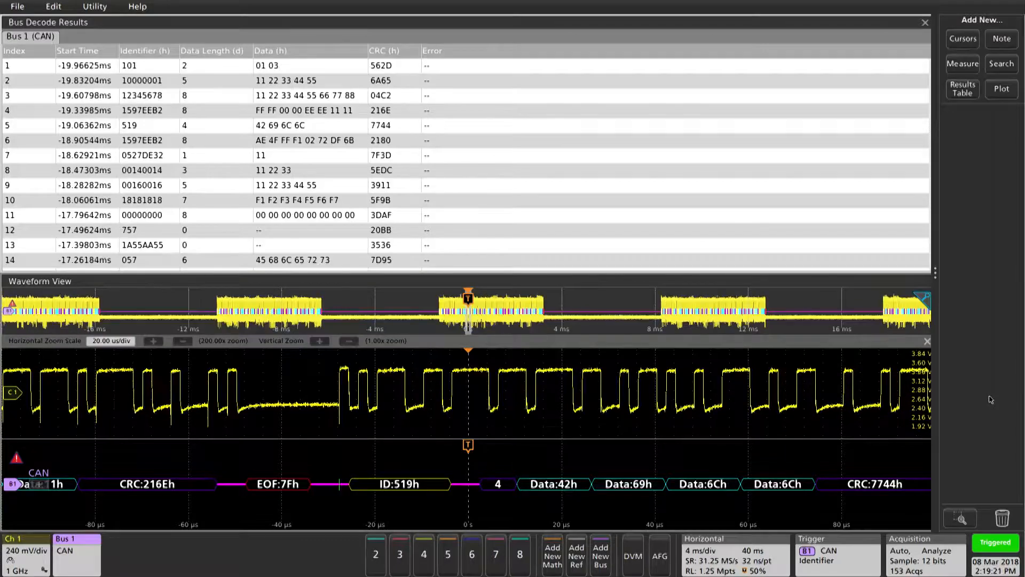
left_click(1001, 64)
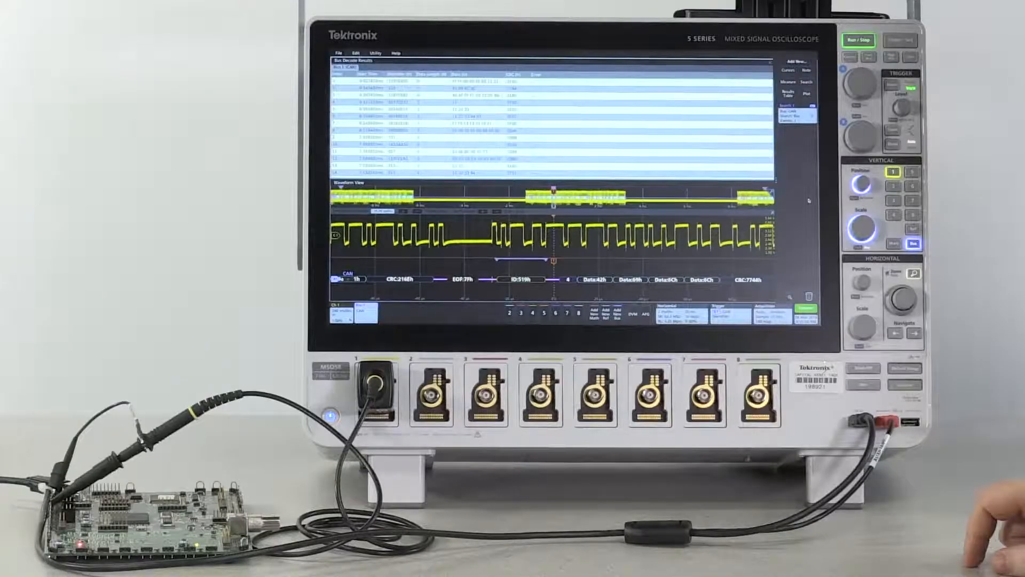
left_click(860, 41)
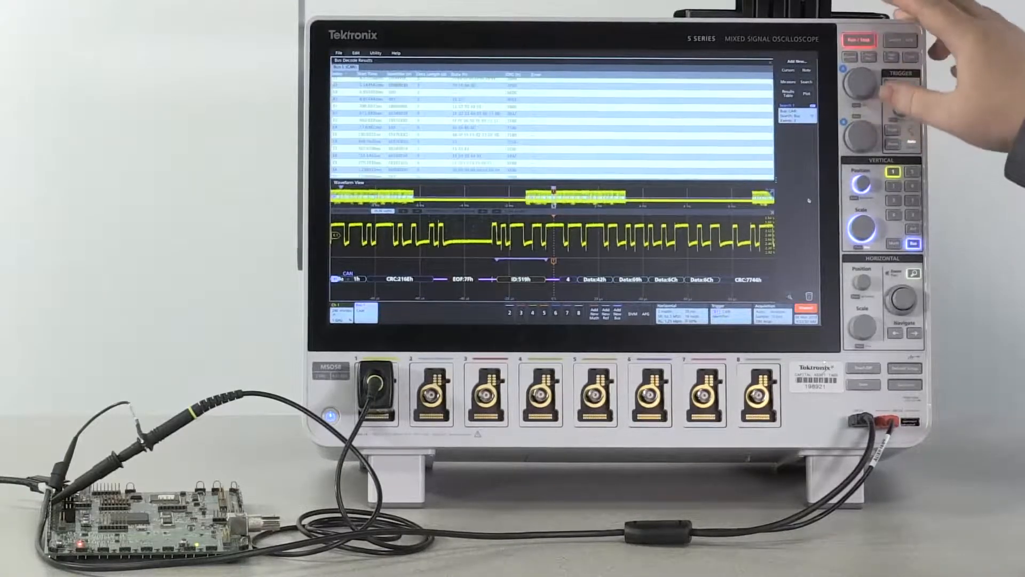